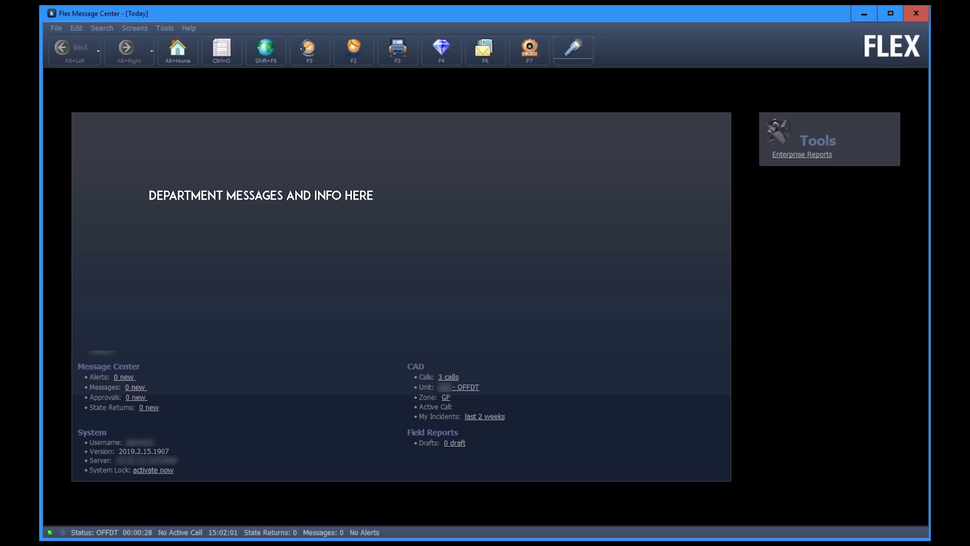
Open Field Reports to show the six report forms, Law Incident through Mobile Warning
left_click(222, 50)
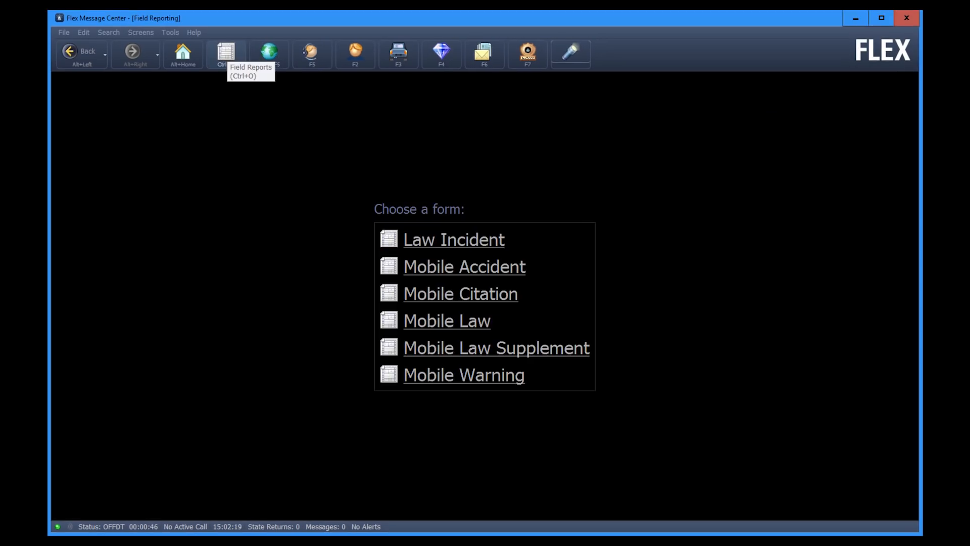